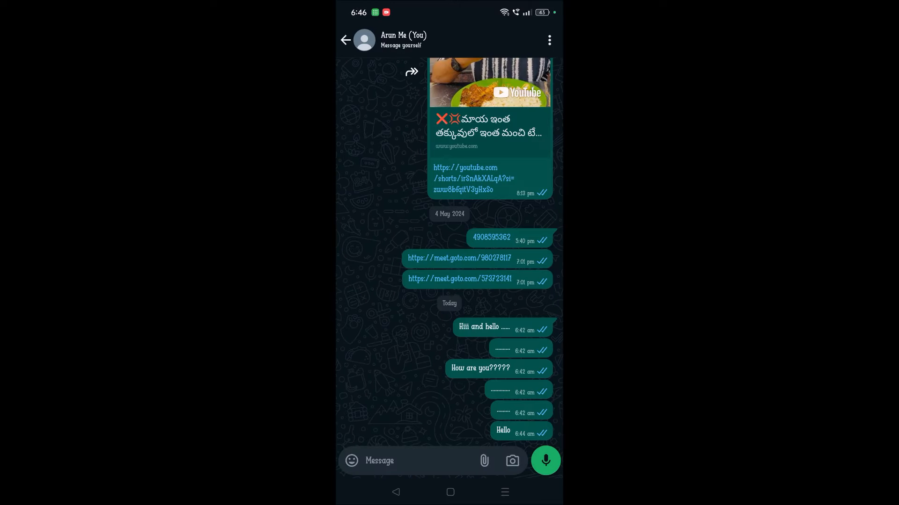
Send a test message 'Hello this' in the WhatsApp self-chat to see the current Gboard font
left_click(401, 460)
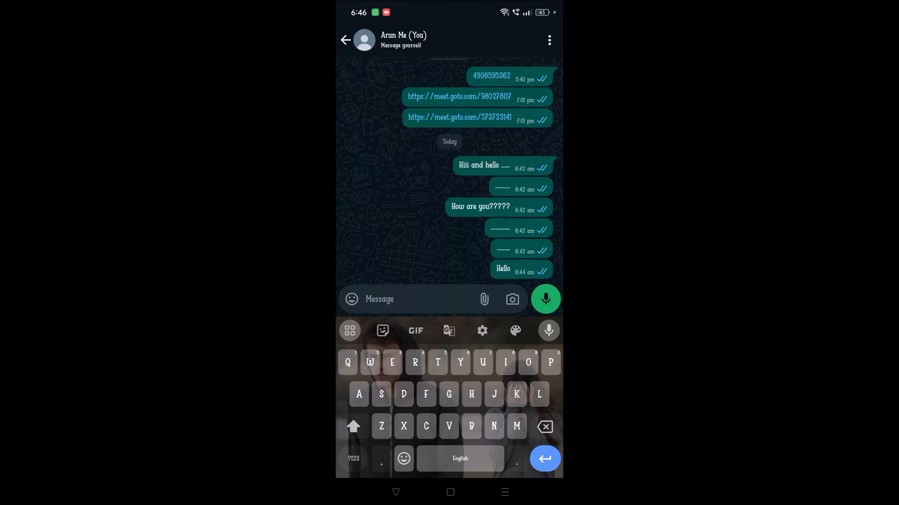
type("H")
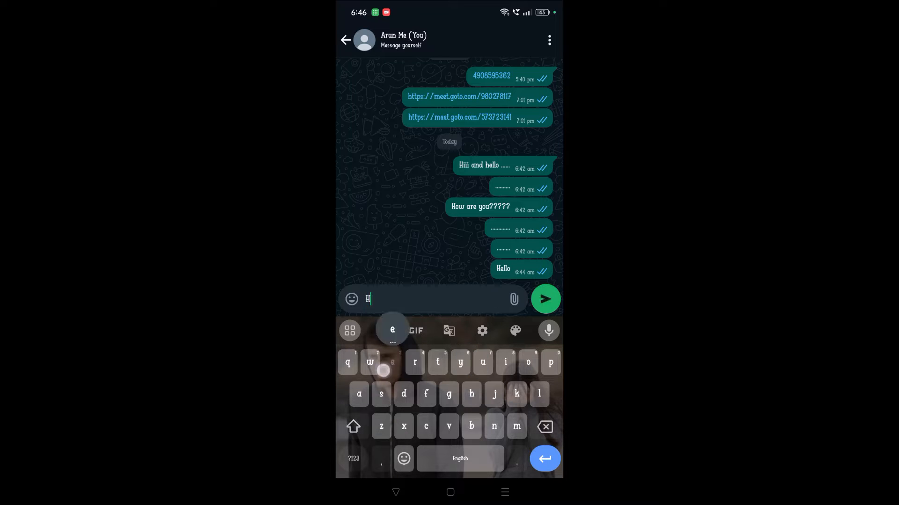
type("ello")
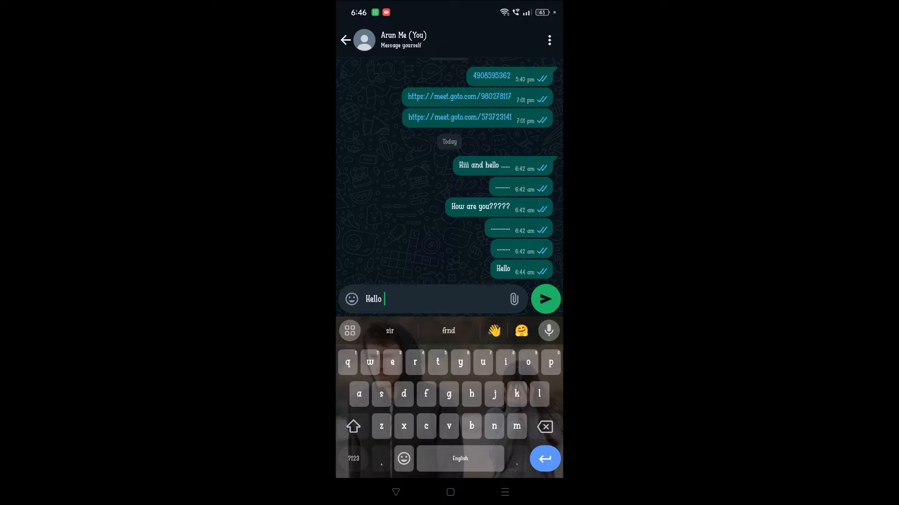
left_click(545, 298)
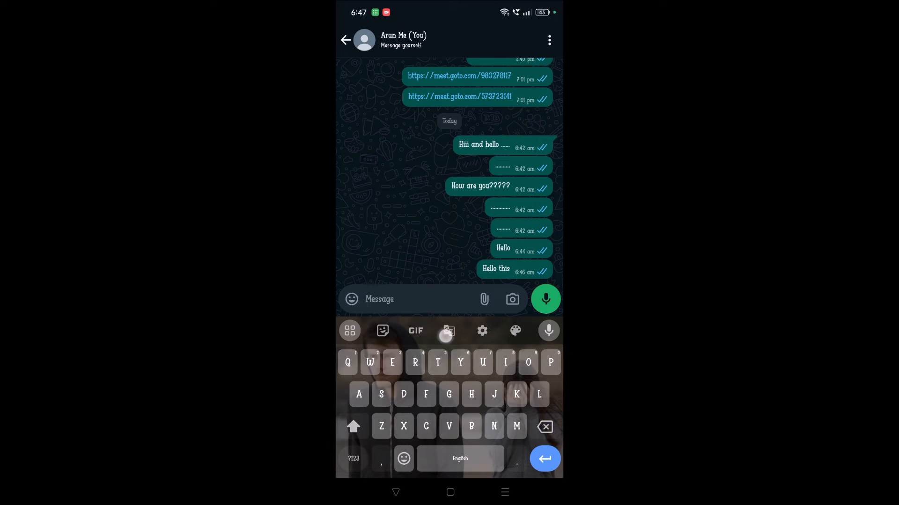
Reach Display & brightness from the notification shade's Settings gear and scroll to the Font entry
left_click(349, 330)
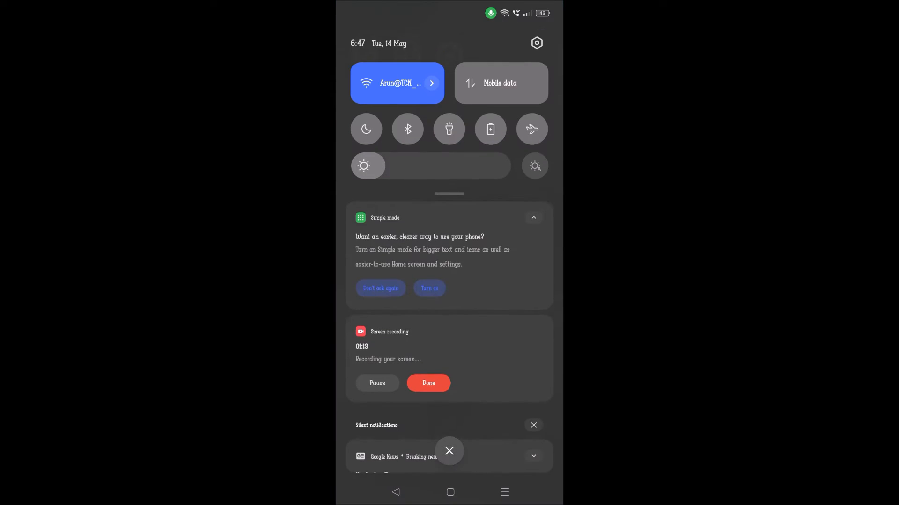
left_click(536, 43)
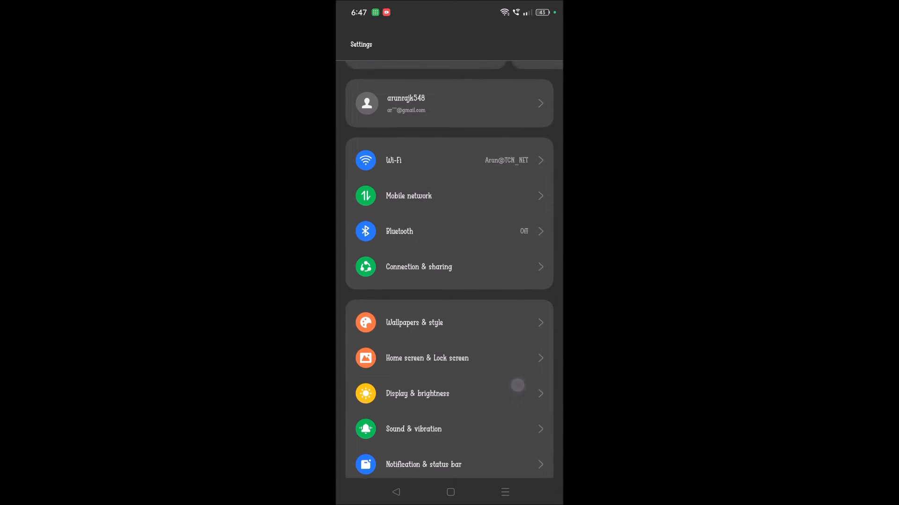
left_click(418, 394)
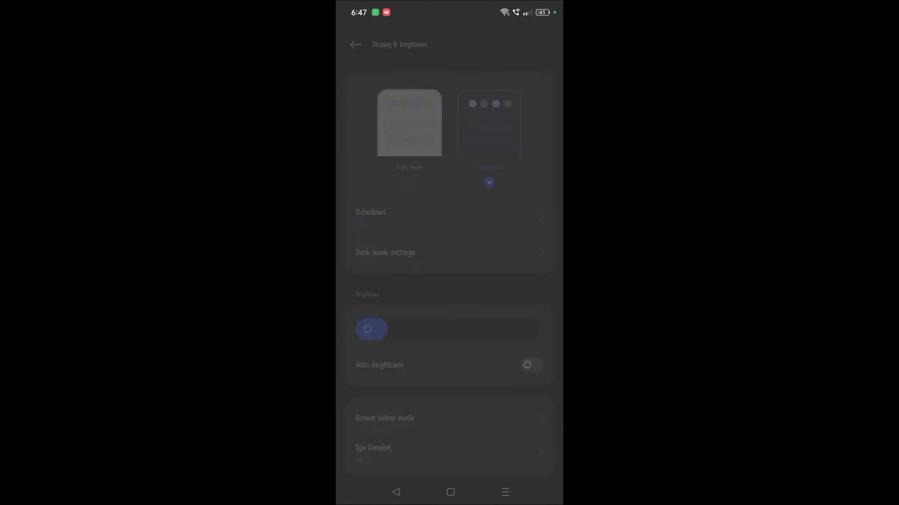
scroll("up", 3)
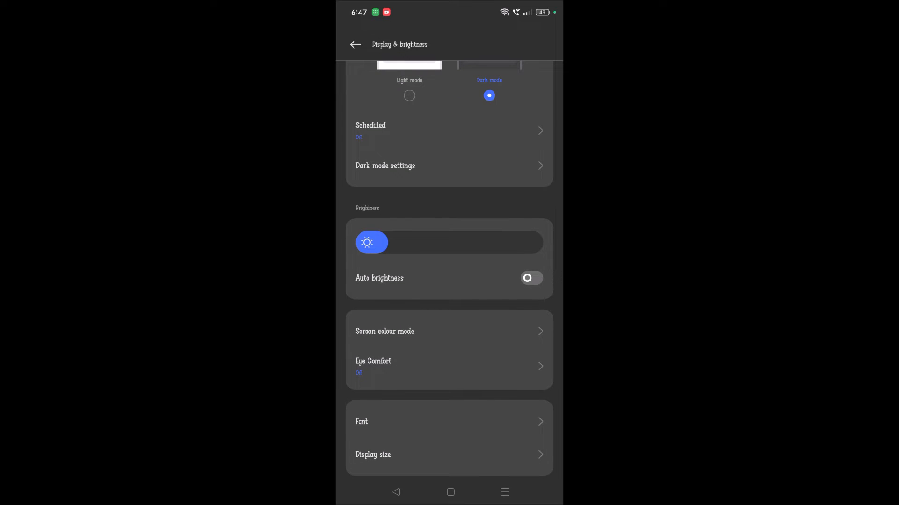
scroll("down", 3)
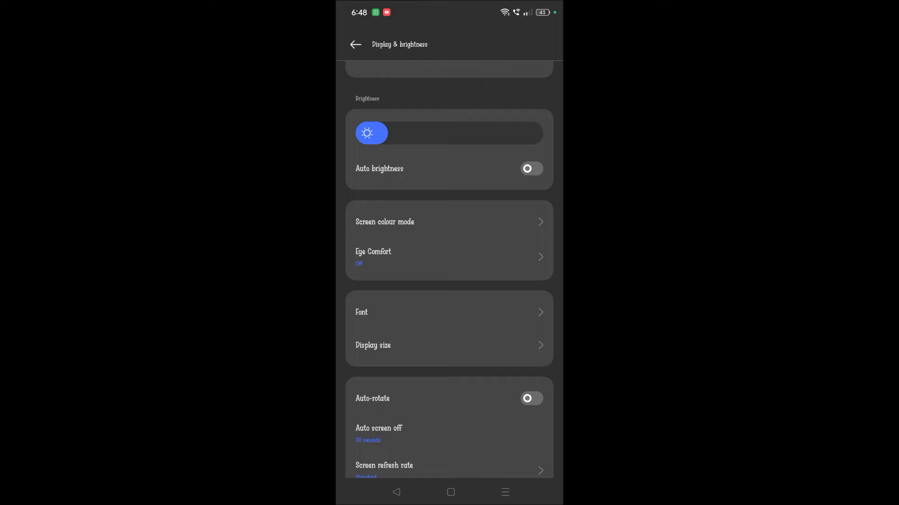
scroll("down", 3)
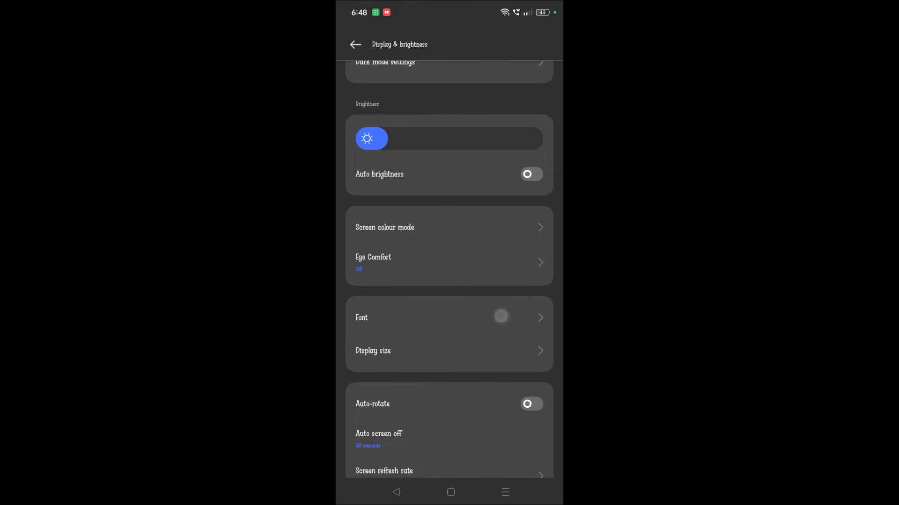
Go from the Font page through the typeface carousel into the font store's free fonts list
left_click(449, 317)
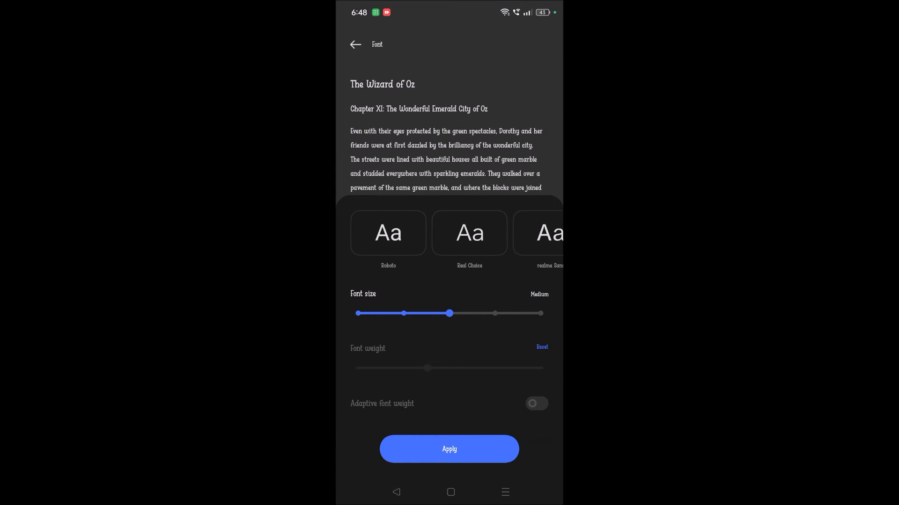
left_click(389, 233)
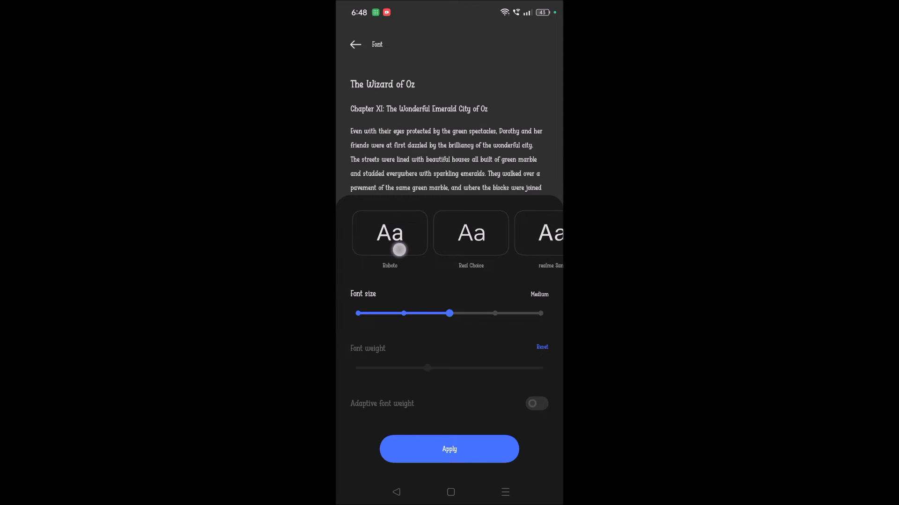
scroll("left", 3)
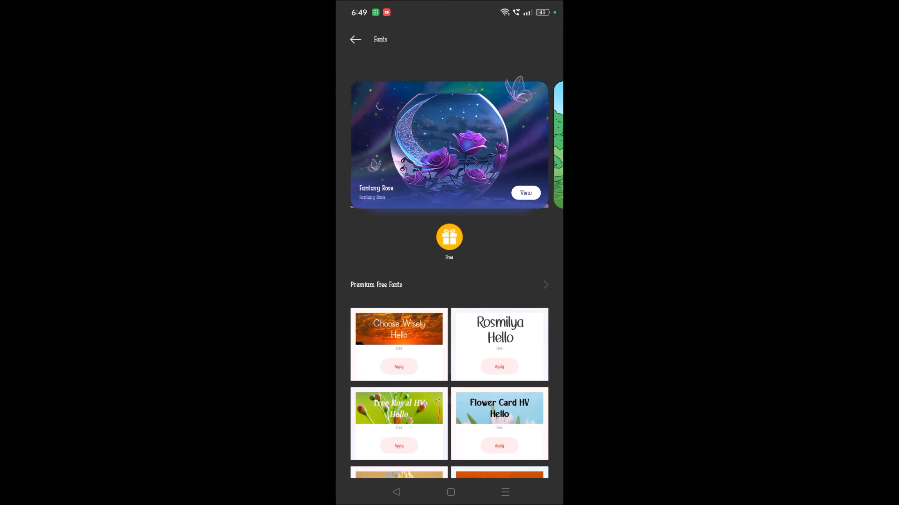
Browse the Premium Free Fonts list in Theme Store and apply one free font to the phone
scroll("left", 3)
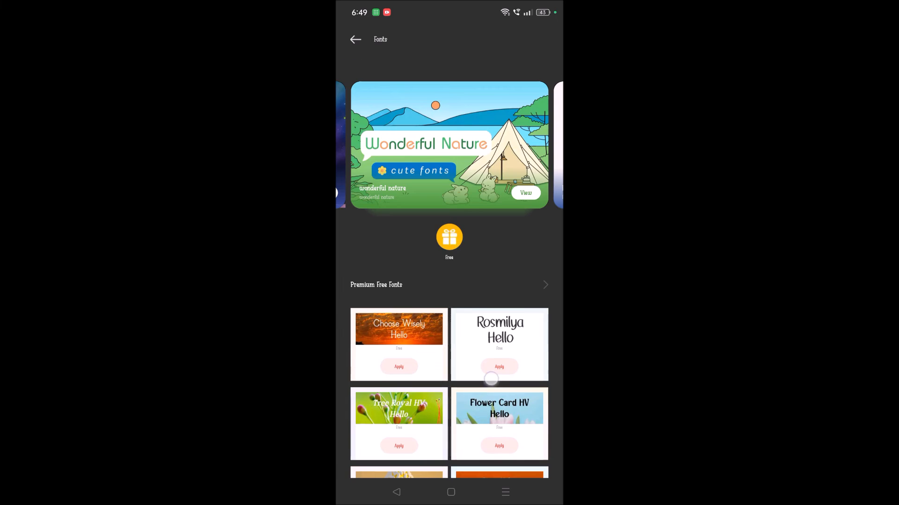
scroll("up", 3)
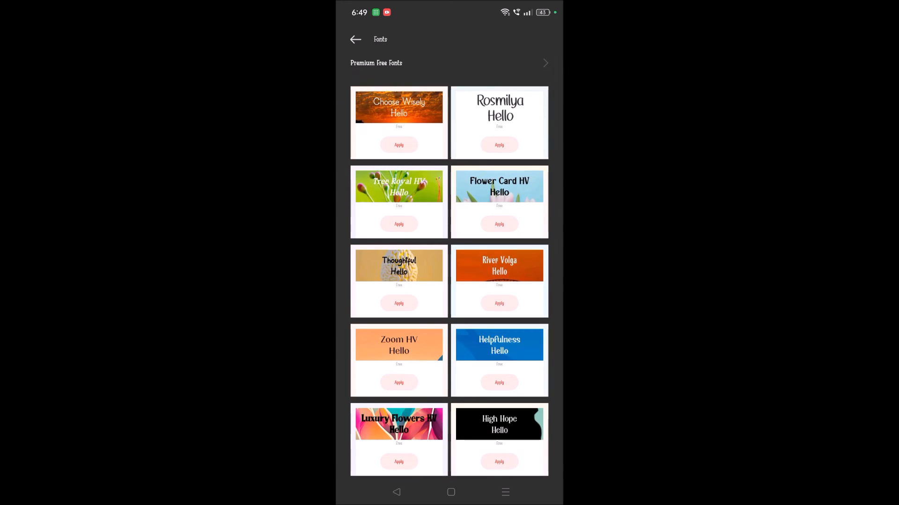
scroll("down", 3)
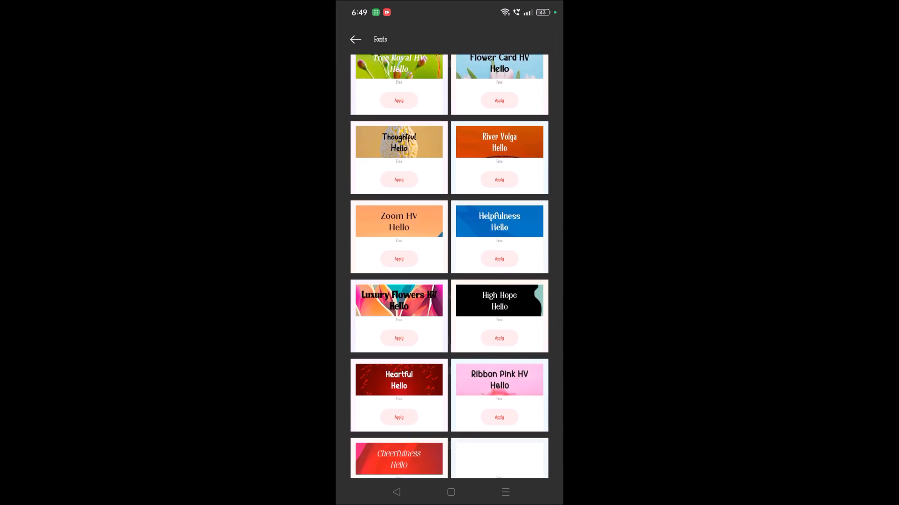
scroll("down", 3)
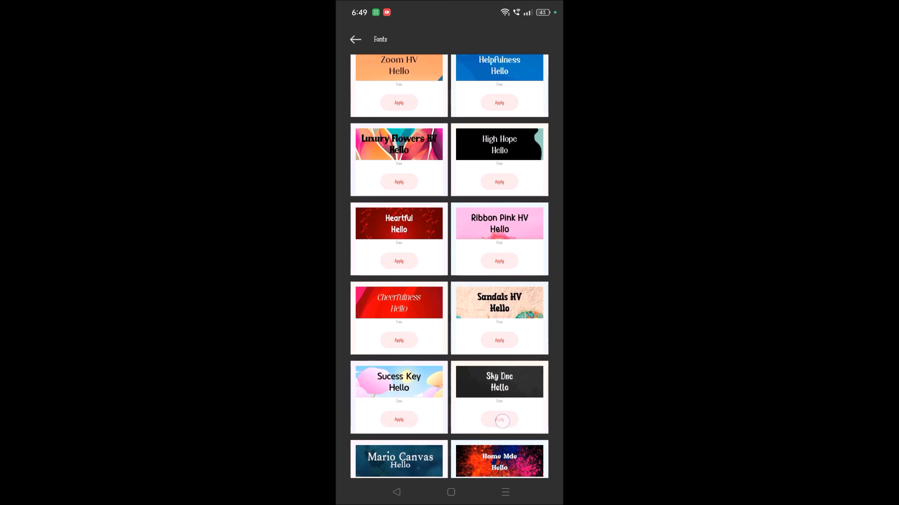
scroll("down", 3)
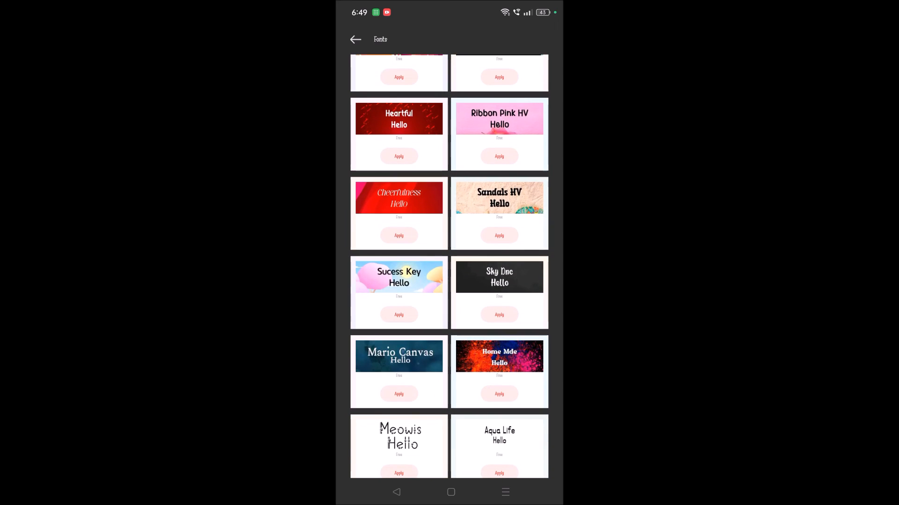
left_click(399, 314)
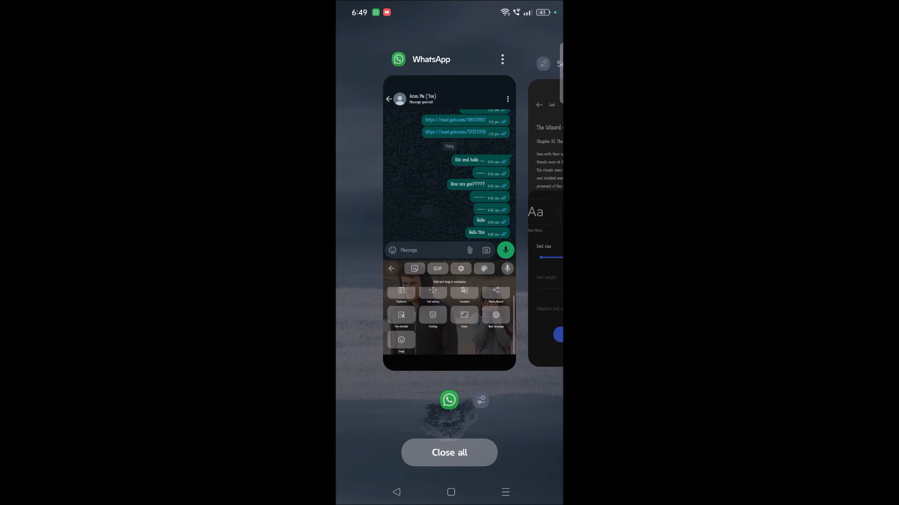
Return to the WhatsApp chat from Recents and backspace the test letters, leaving the box empty
left_click(448, 218)
type("Gjg")
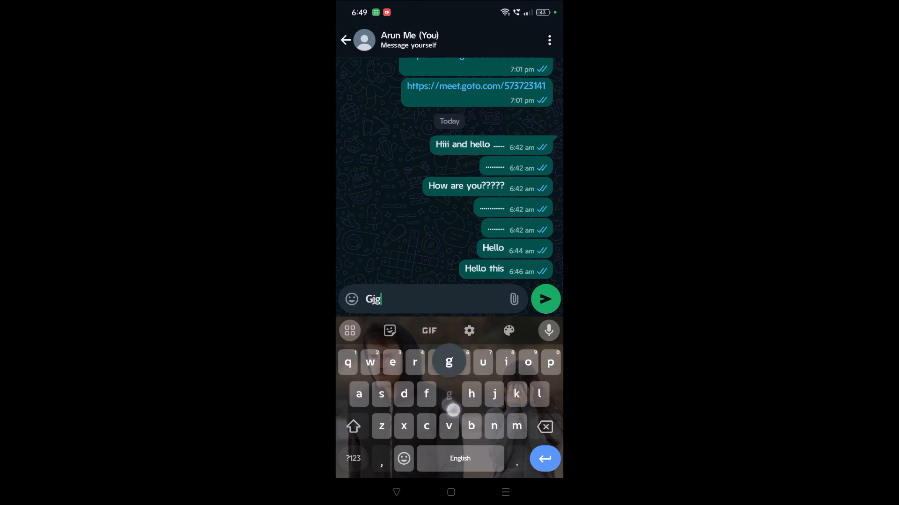
left_click(544, 427)
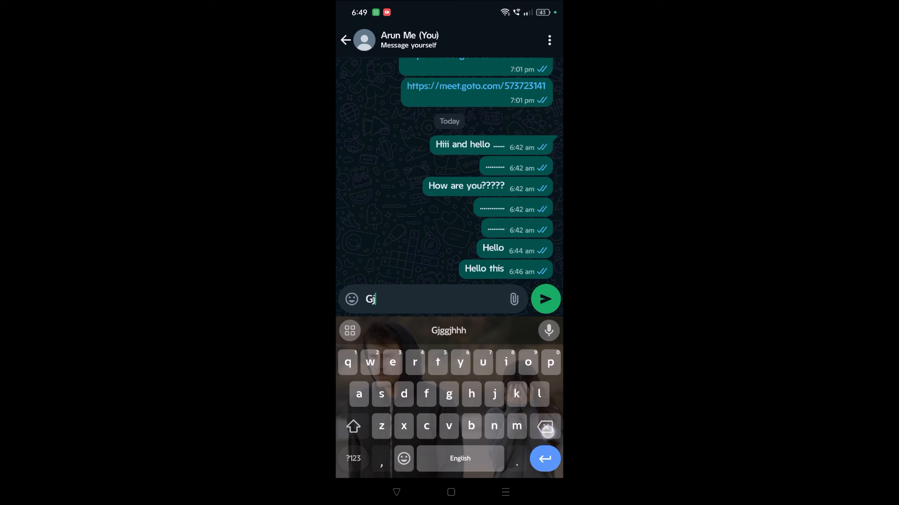
left_click(544, 426)
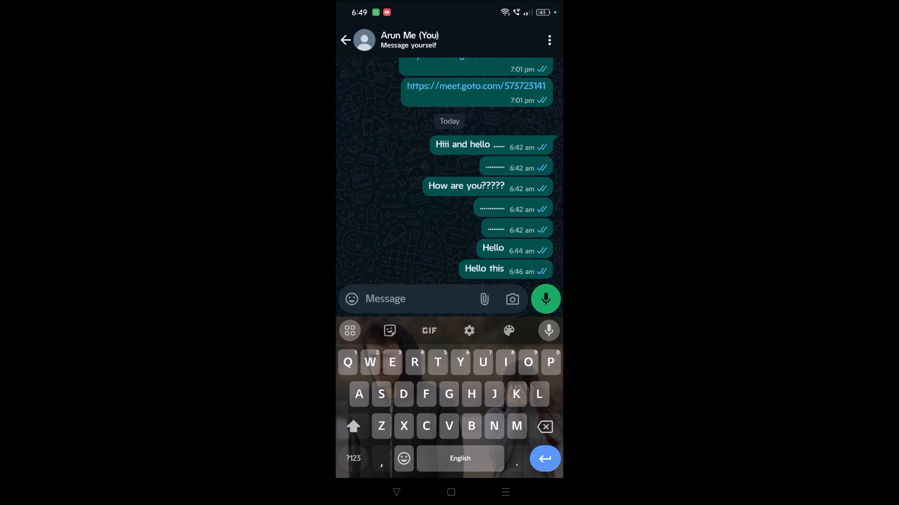